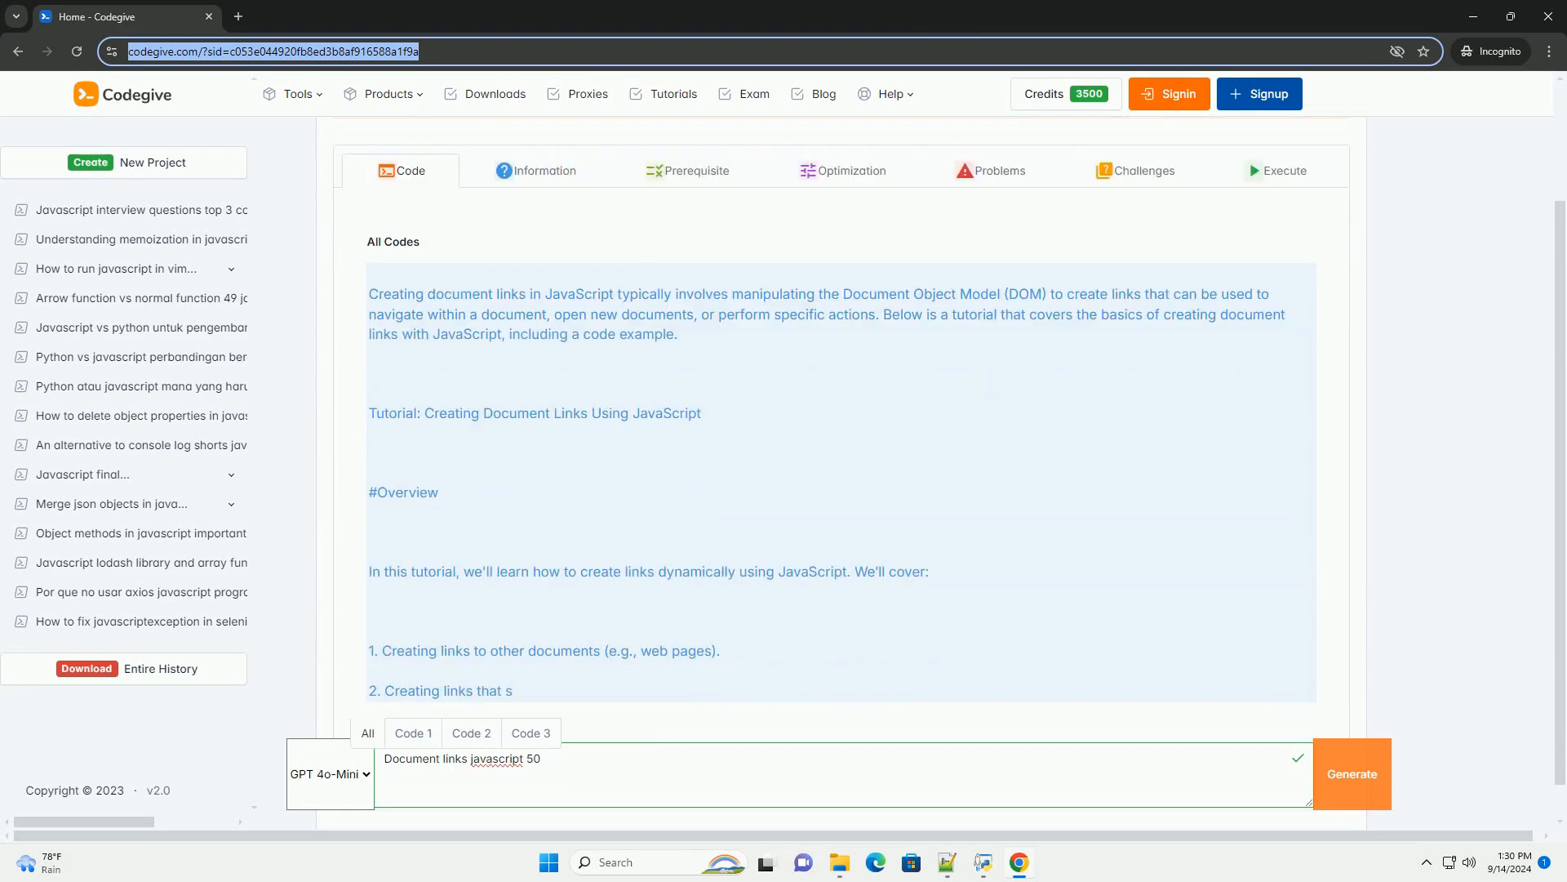
scroll(down, 3)
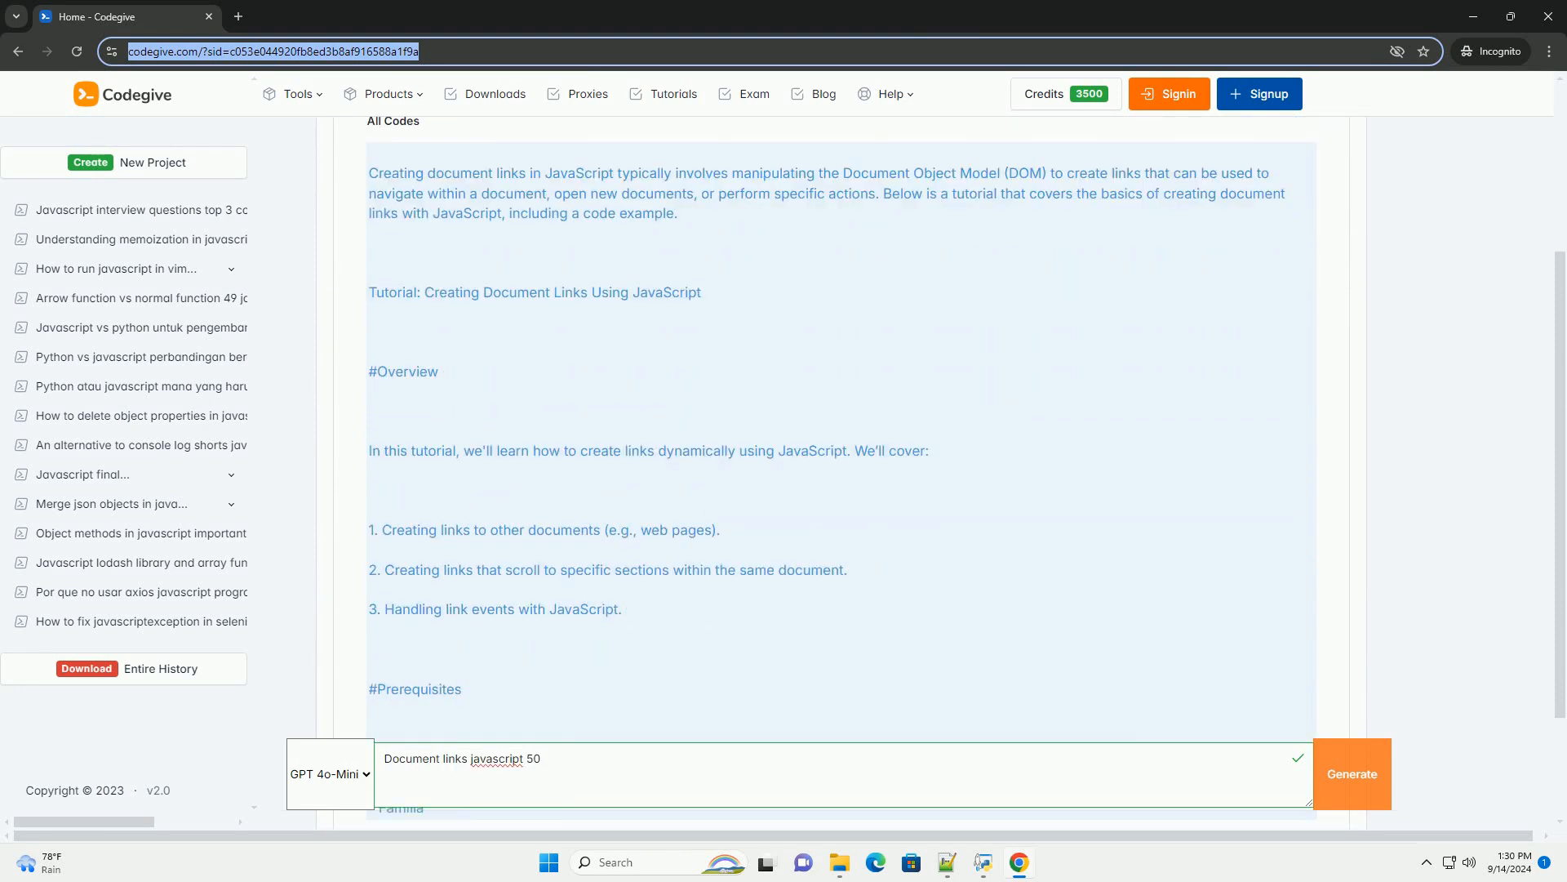
scroll(down, 3)
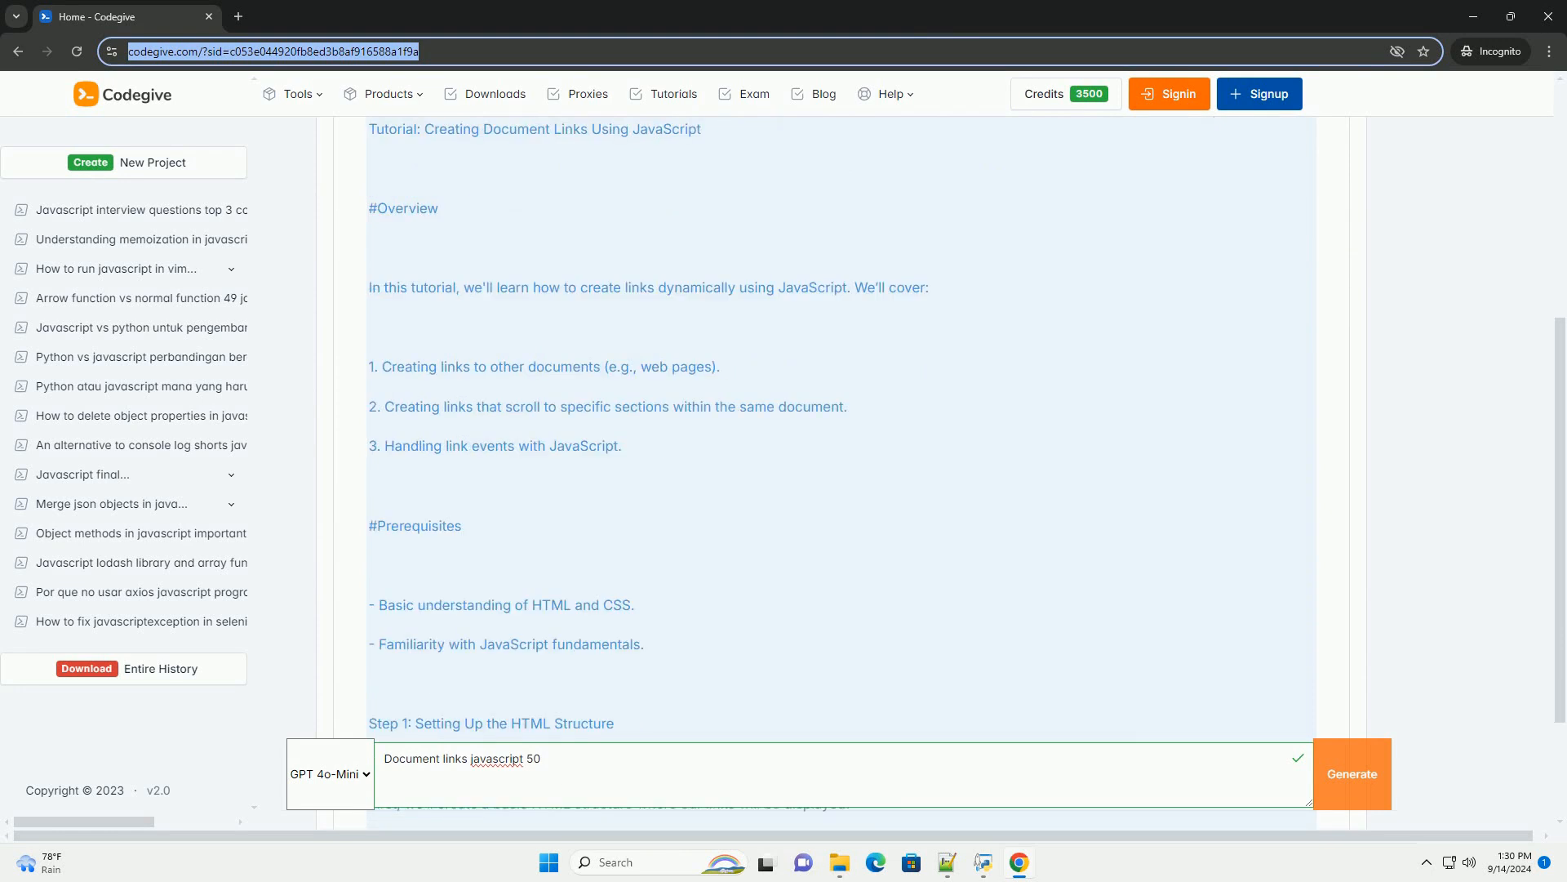
scroll(down, 3)
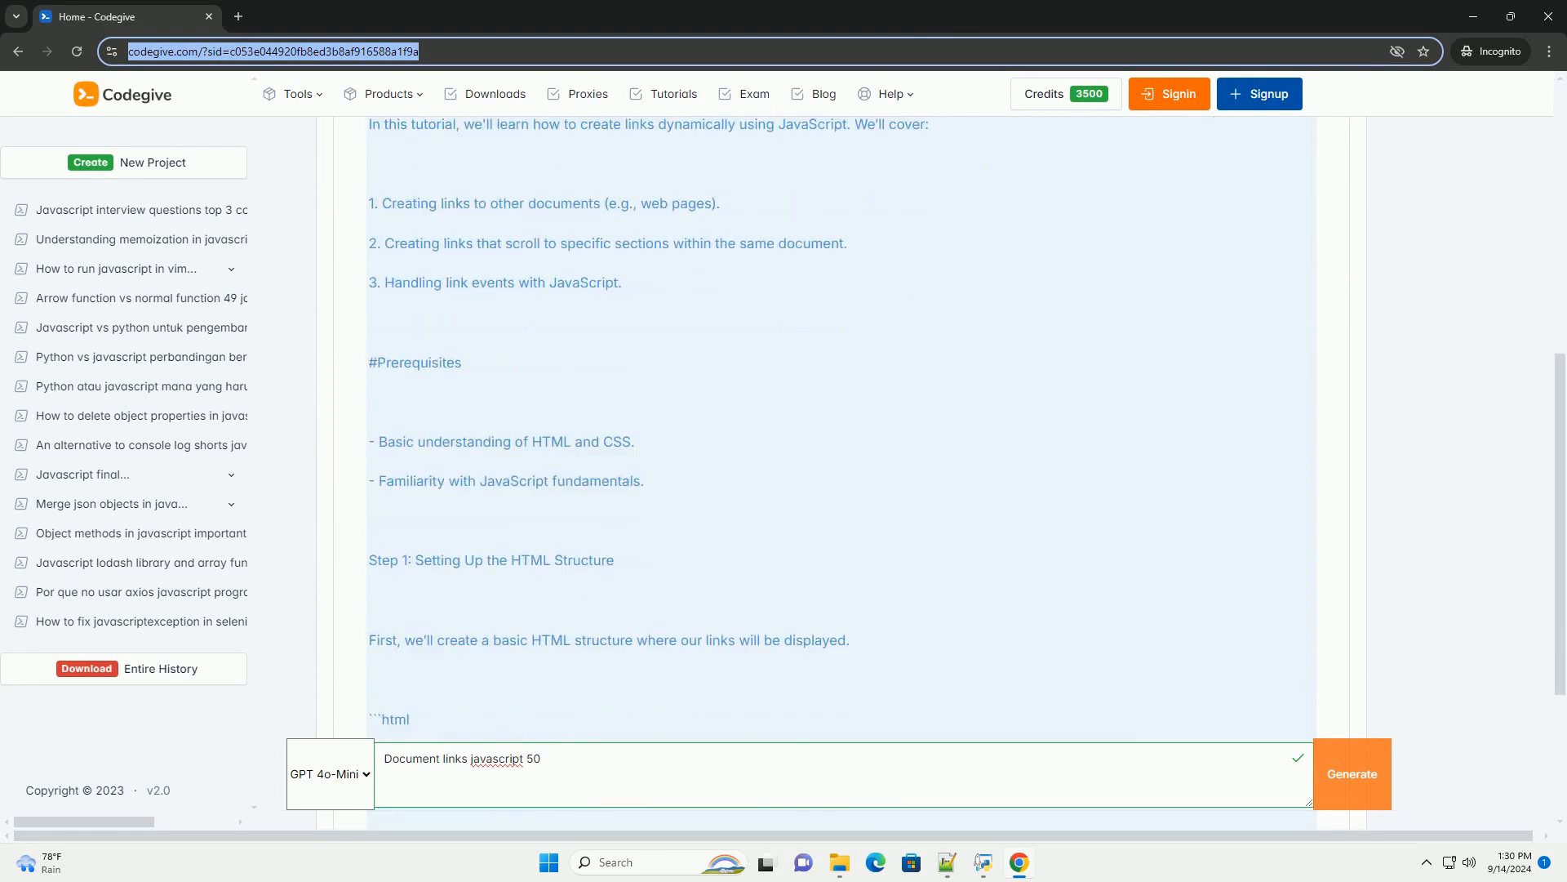
scroll(down, 3)
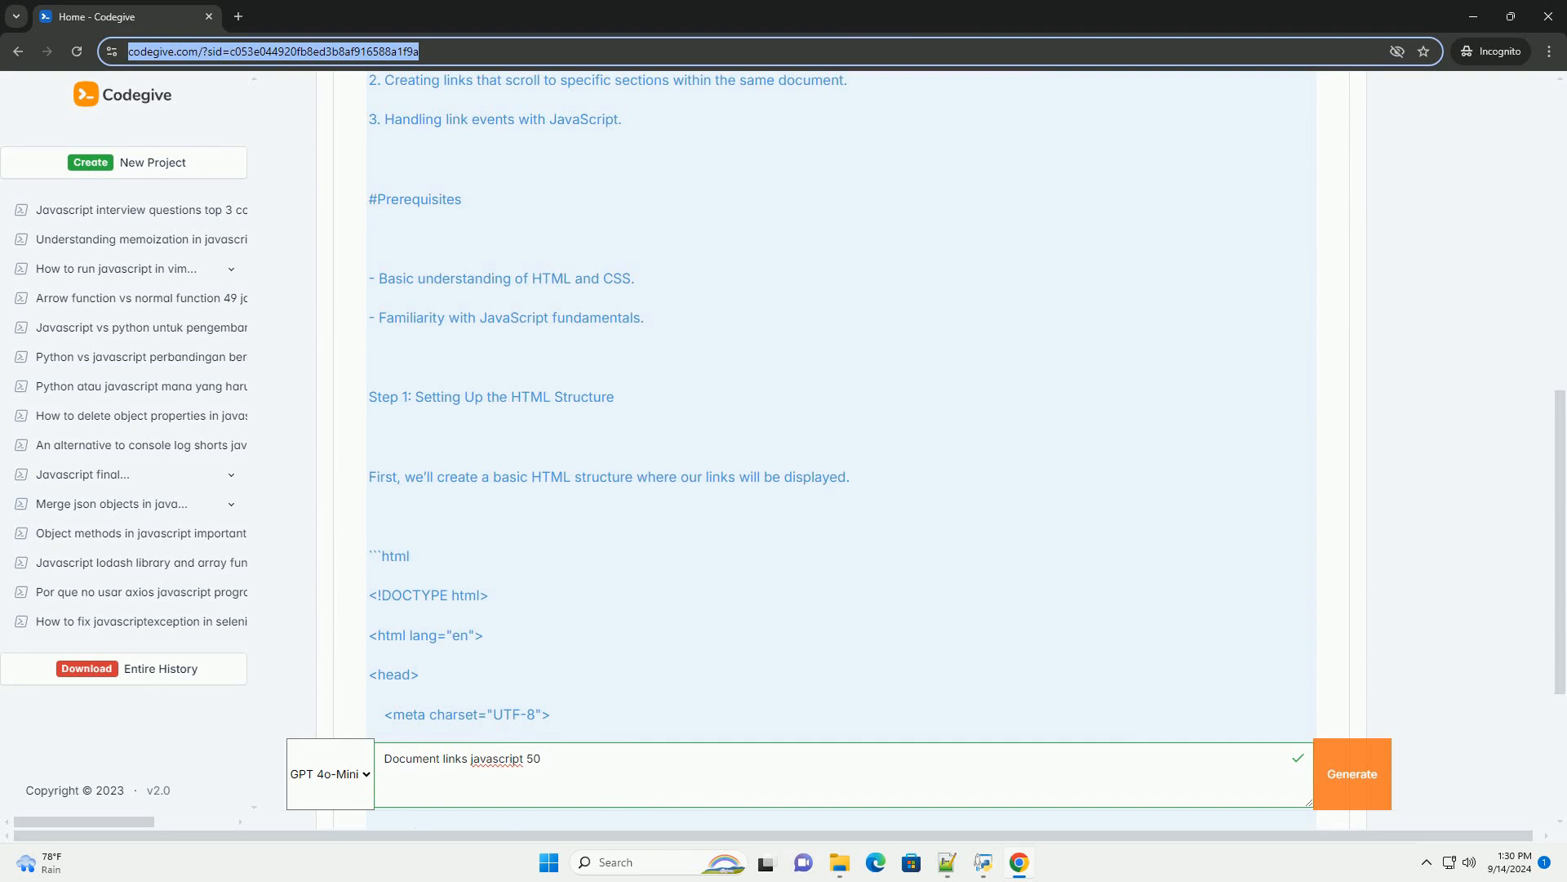
scroll(down, 3)
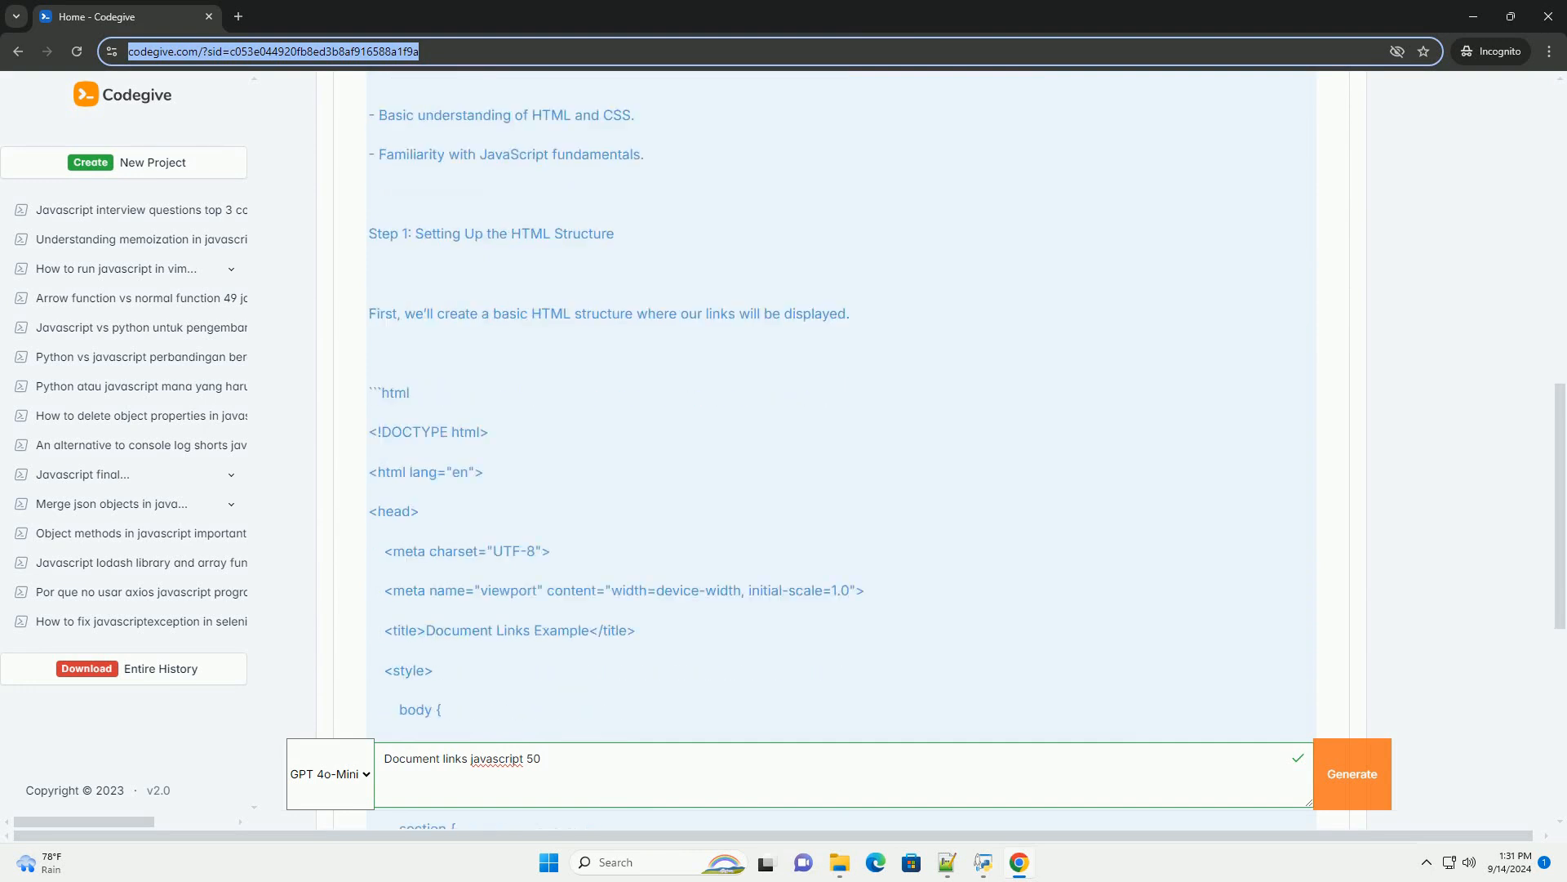
scroll(down, 3)
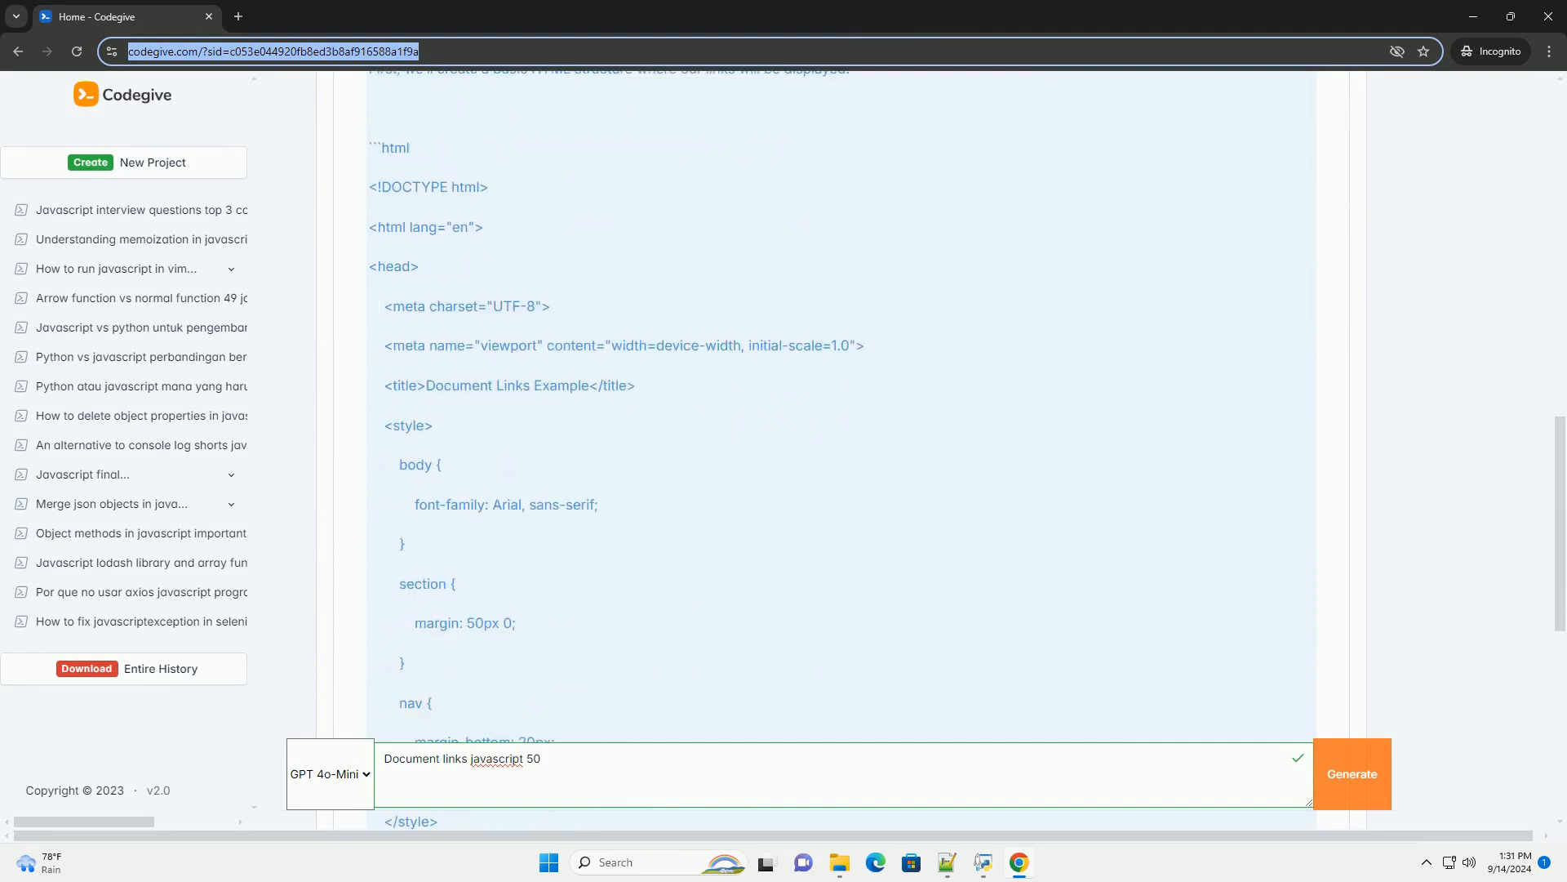
scroll(down, 3)
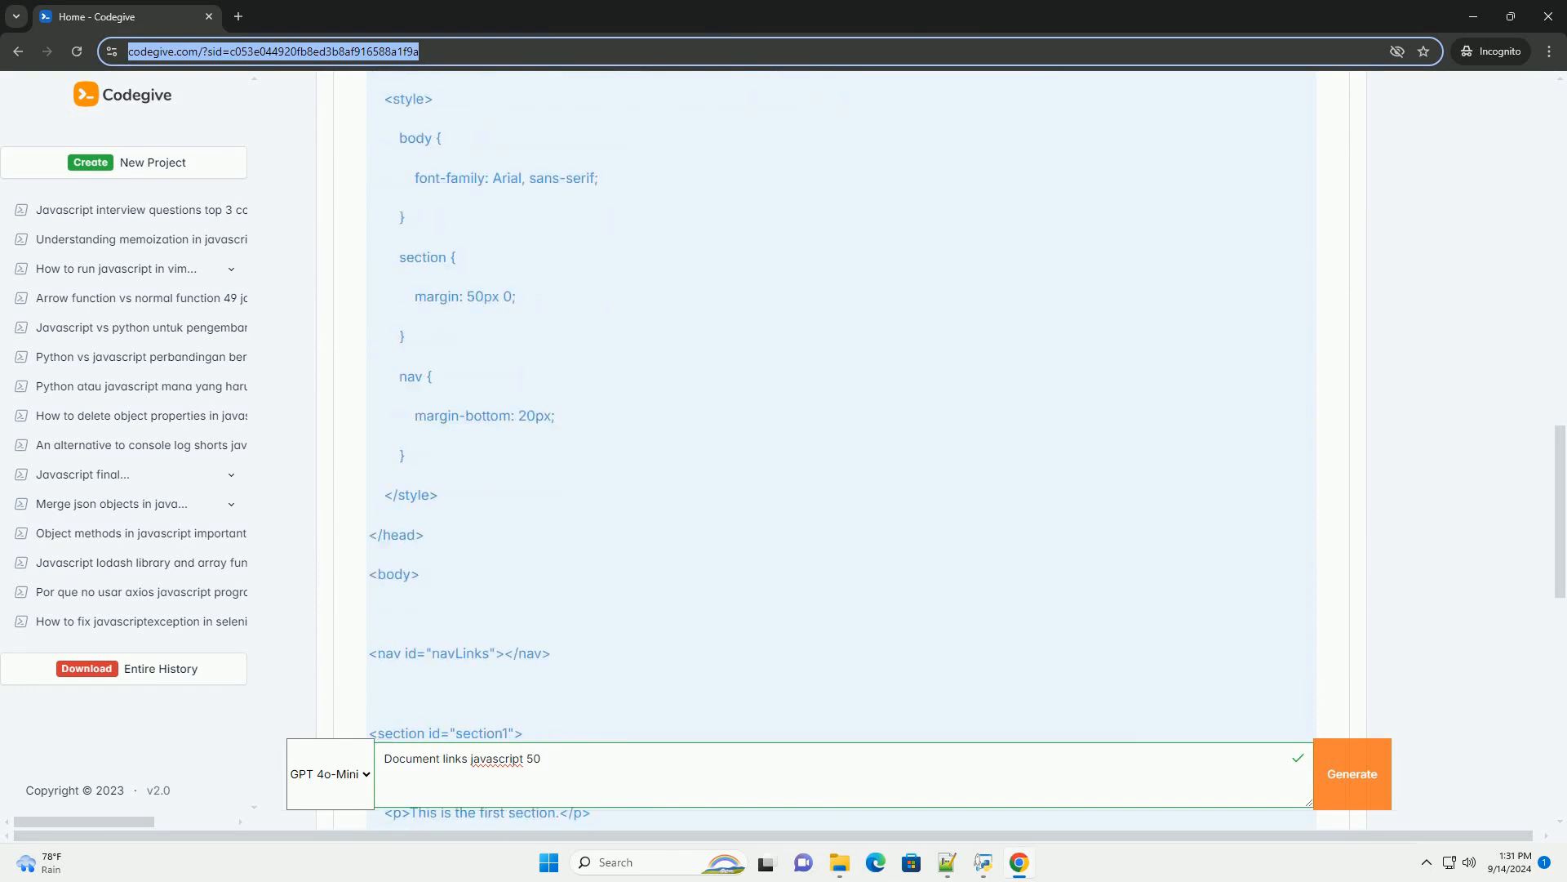
scroll(down, 3)
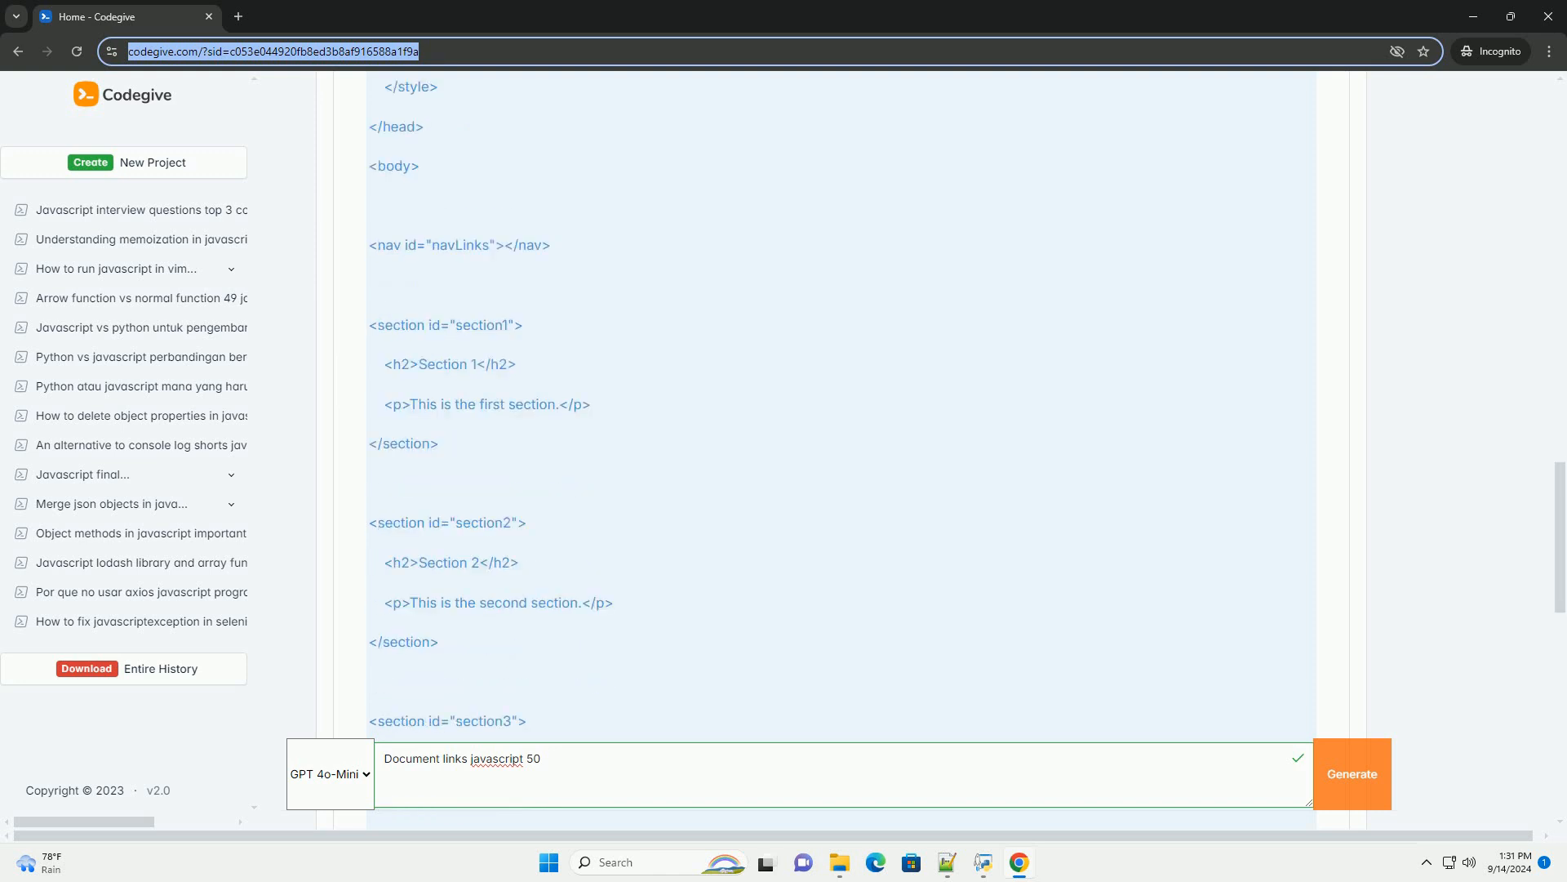
scroll(down, 3)
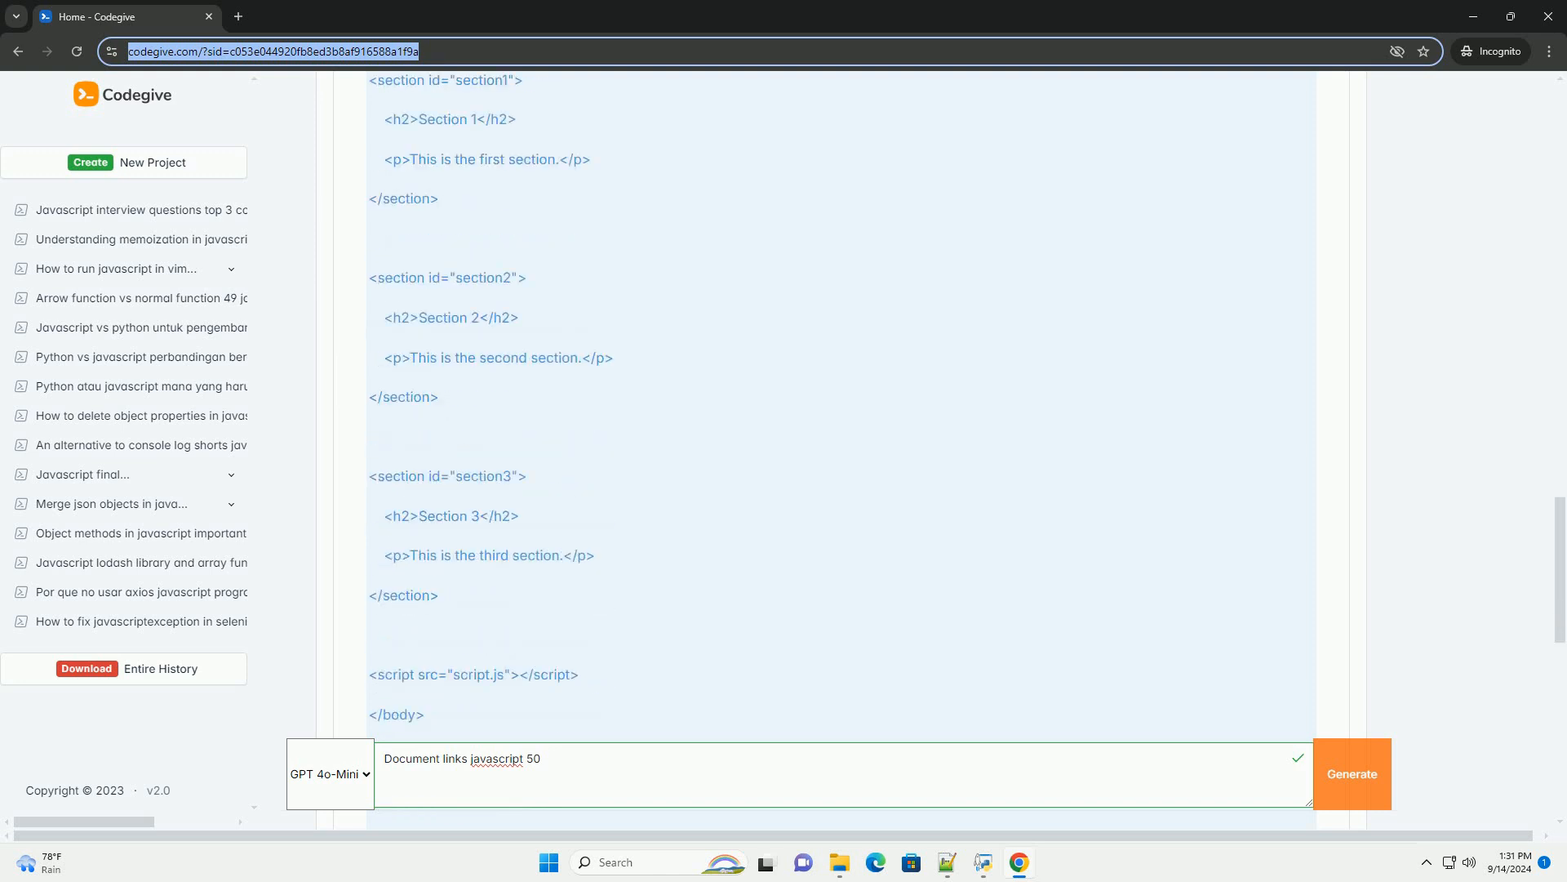
scroll(down, 3)
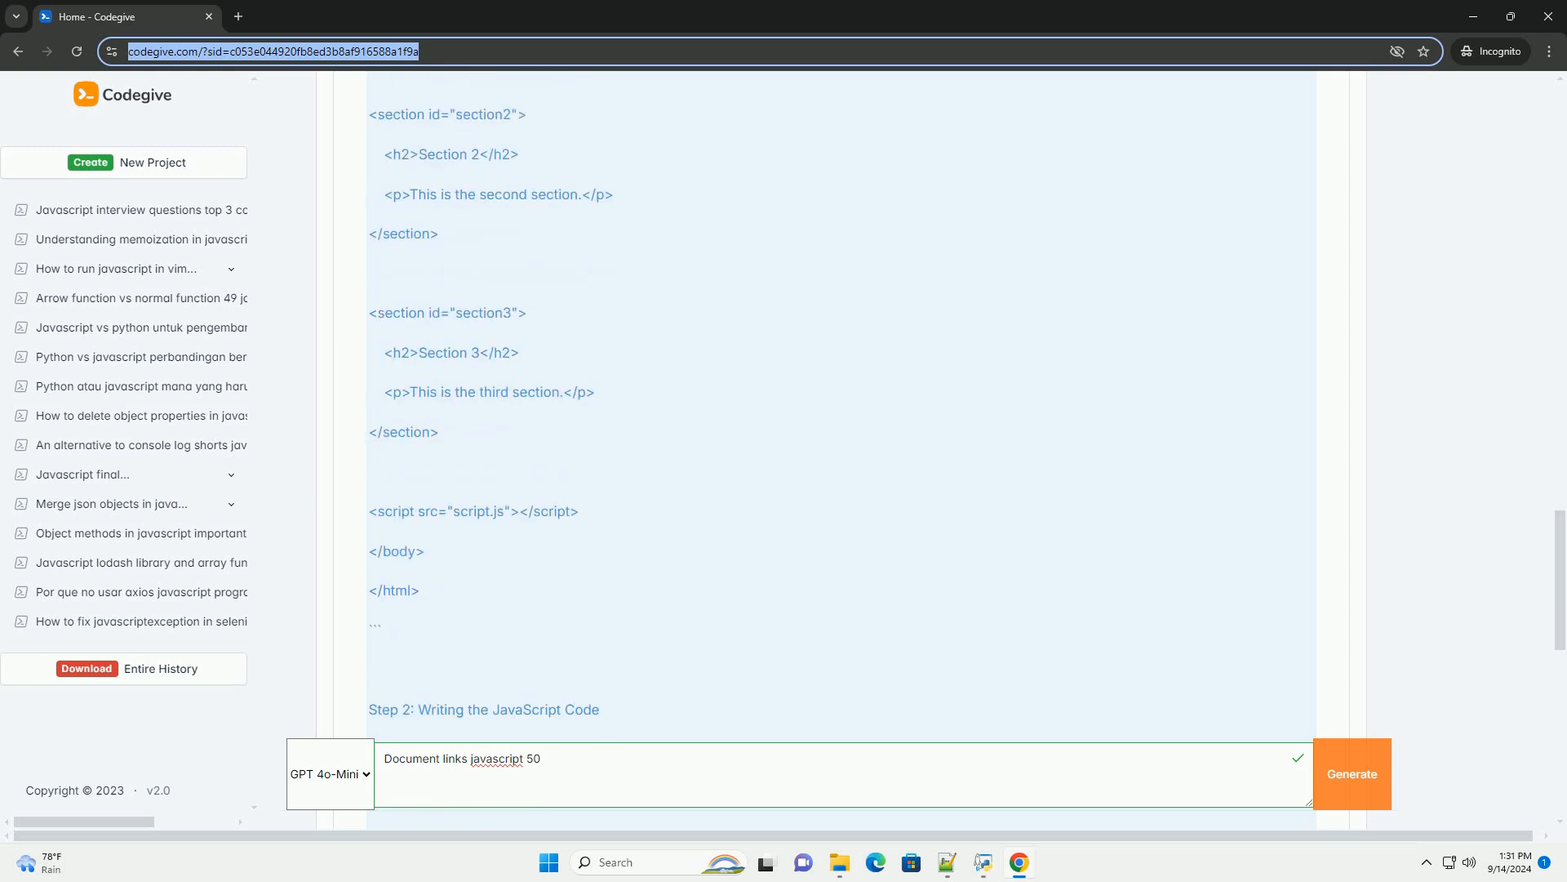
scroll(down, 3)
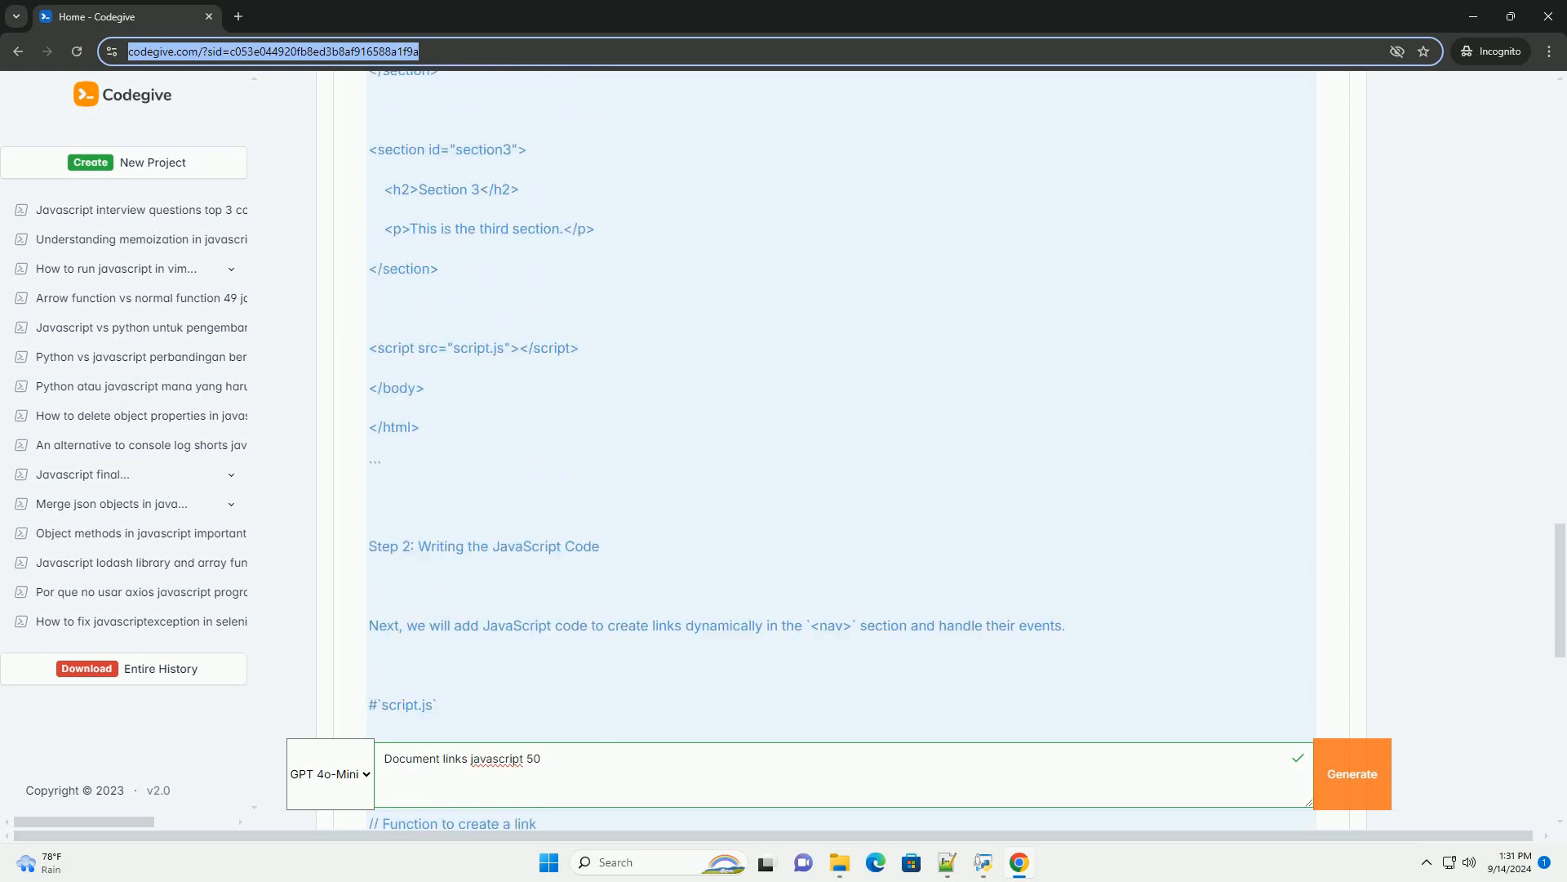
scroll(down, 3)
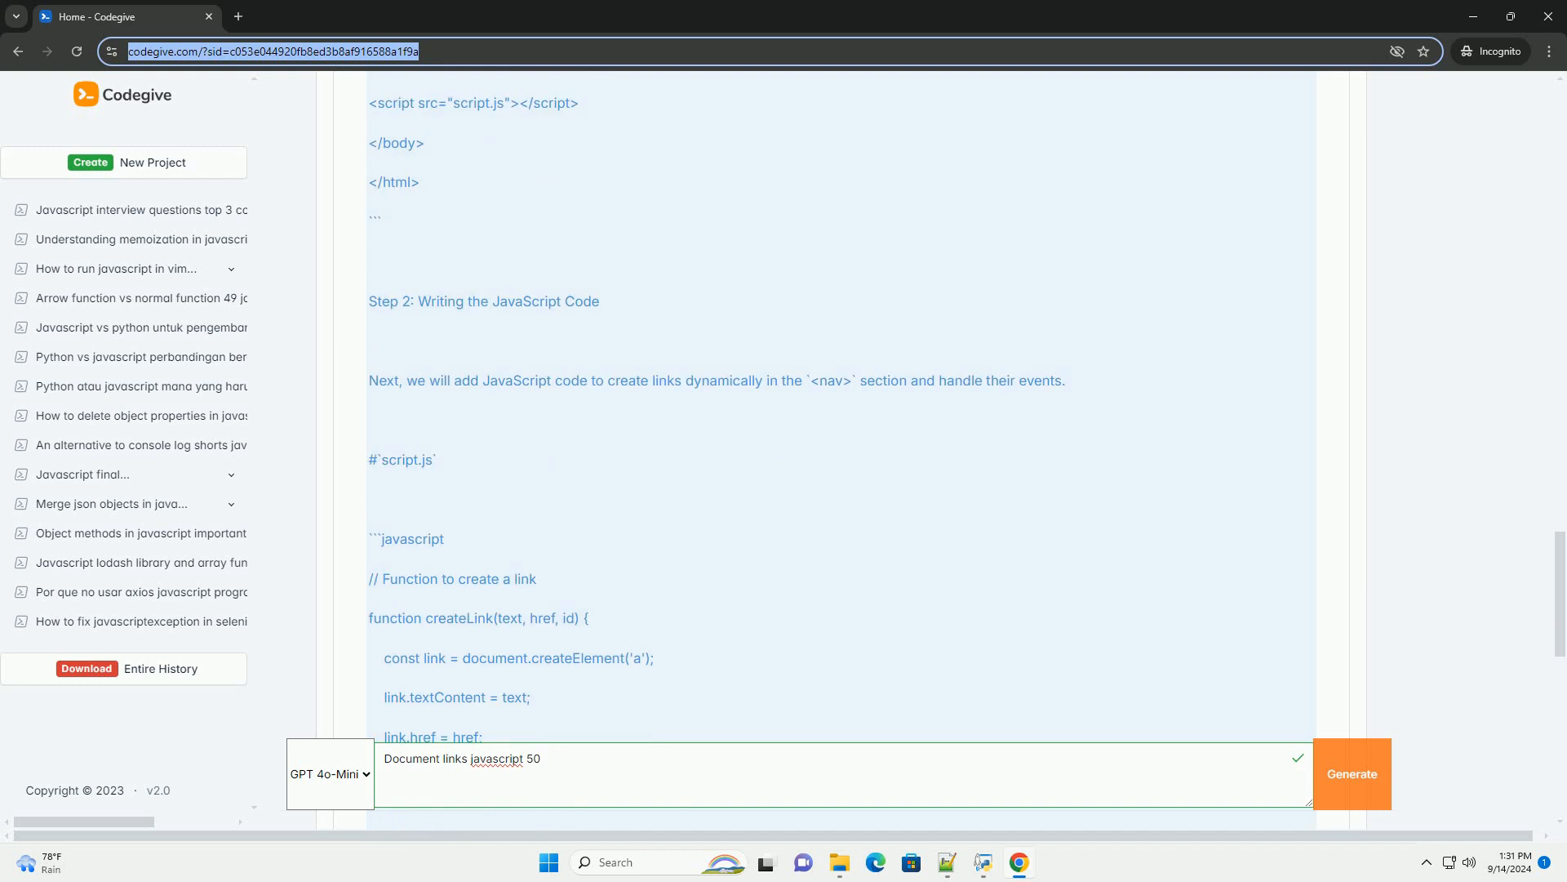
scroll(down, 3)
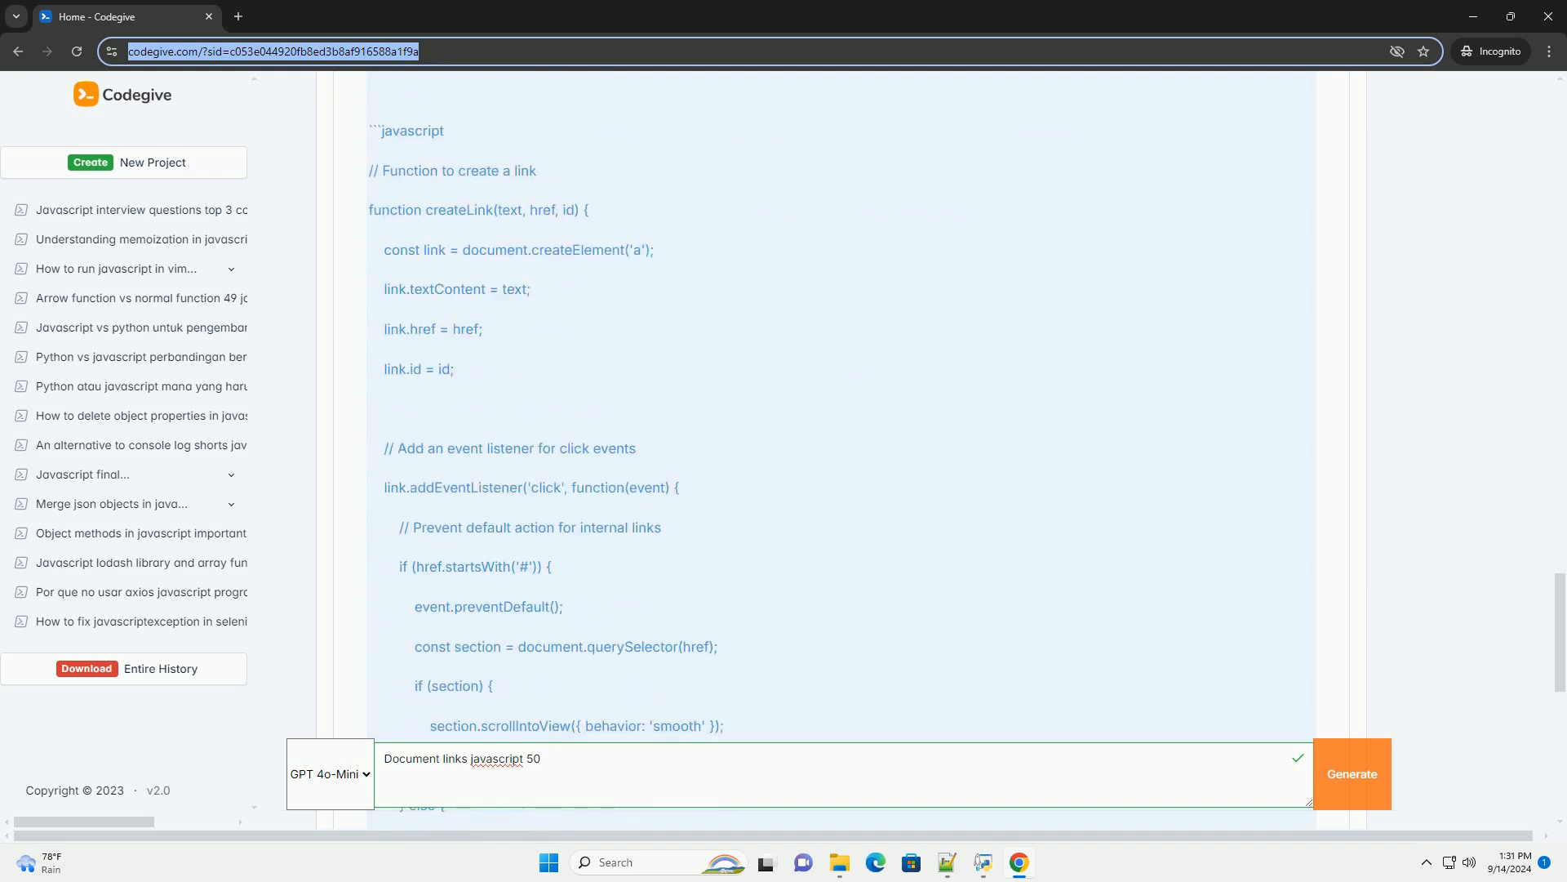
scroll(down, 3)
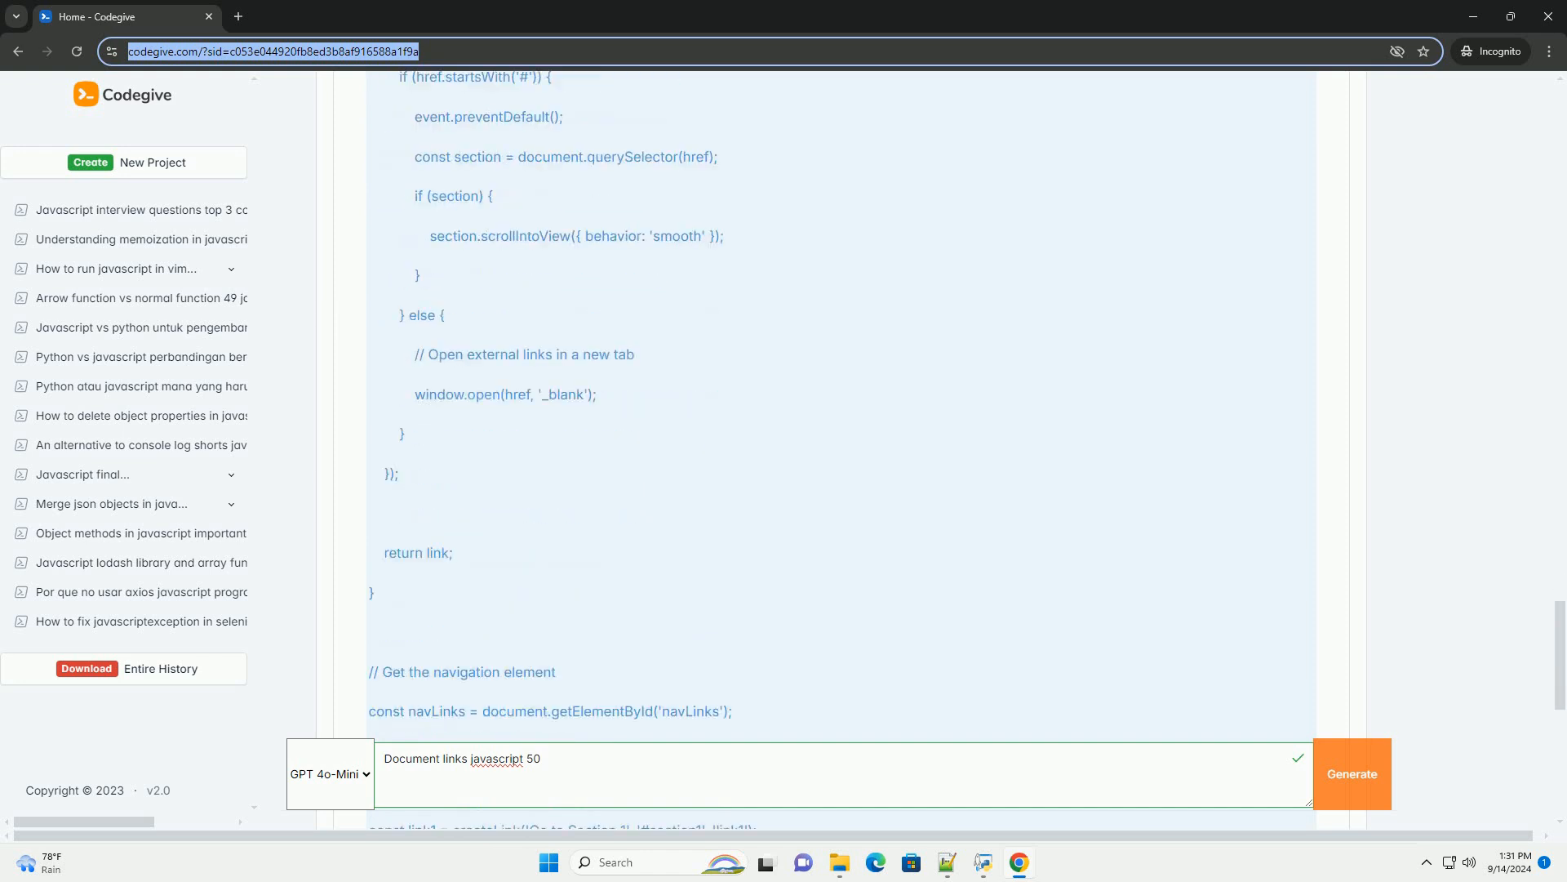
scroll(down, 3)
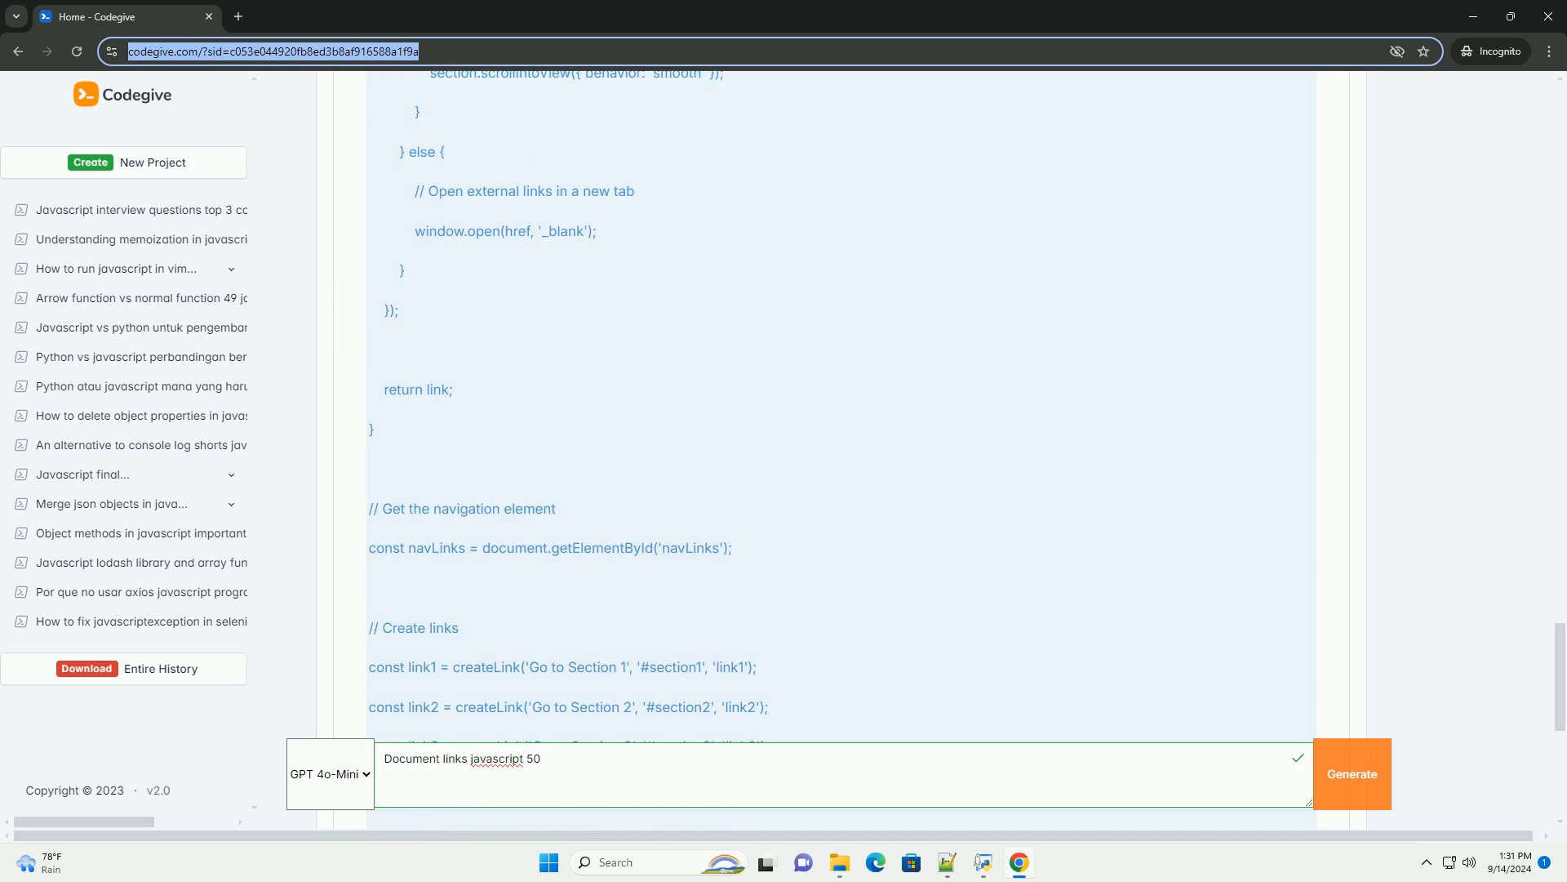
scroll(down, 3)
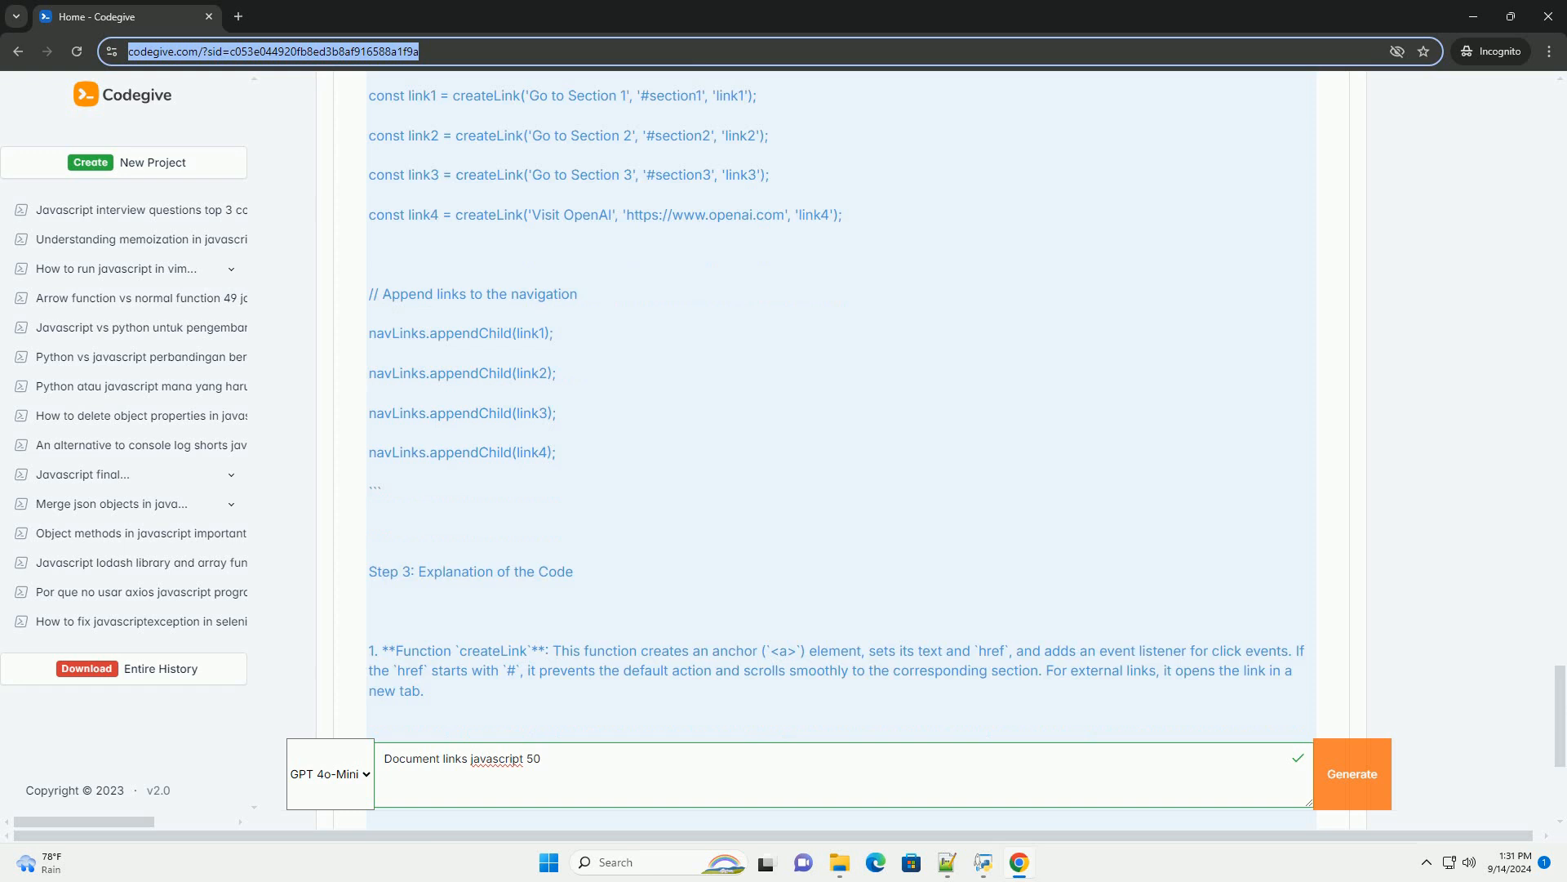
scroll(down, 3)
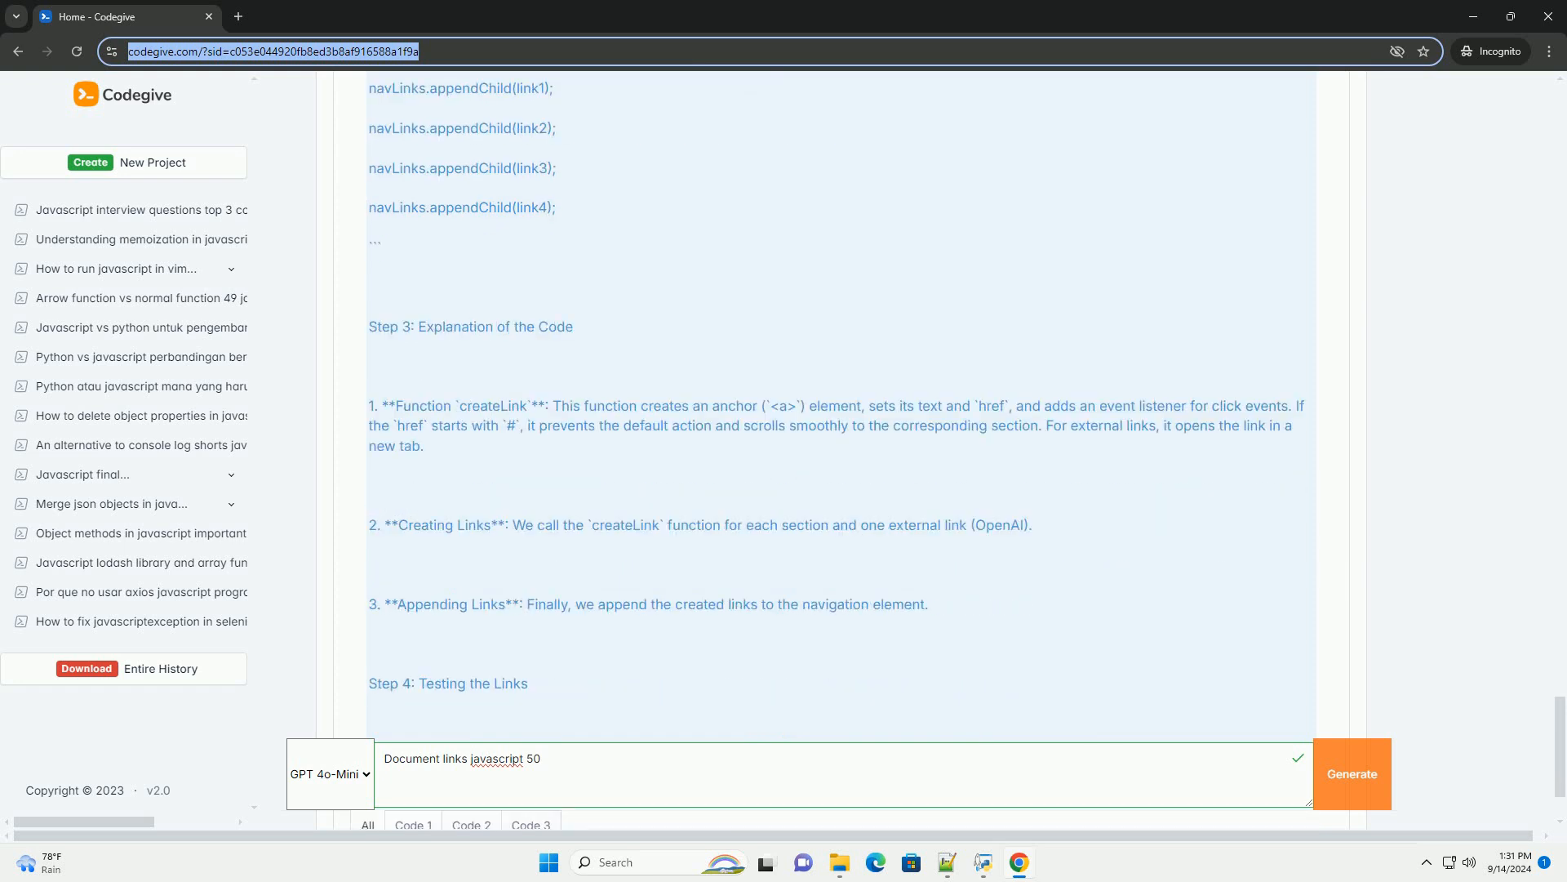
scroll(down, 3)
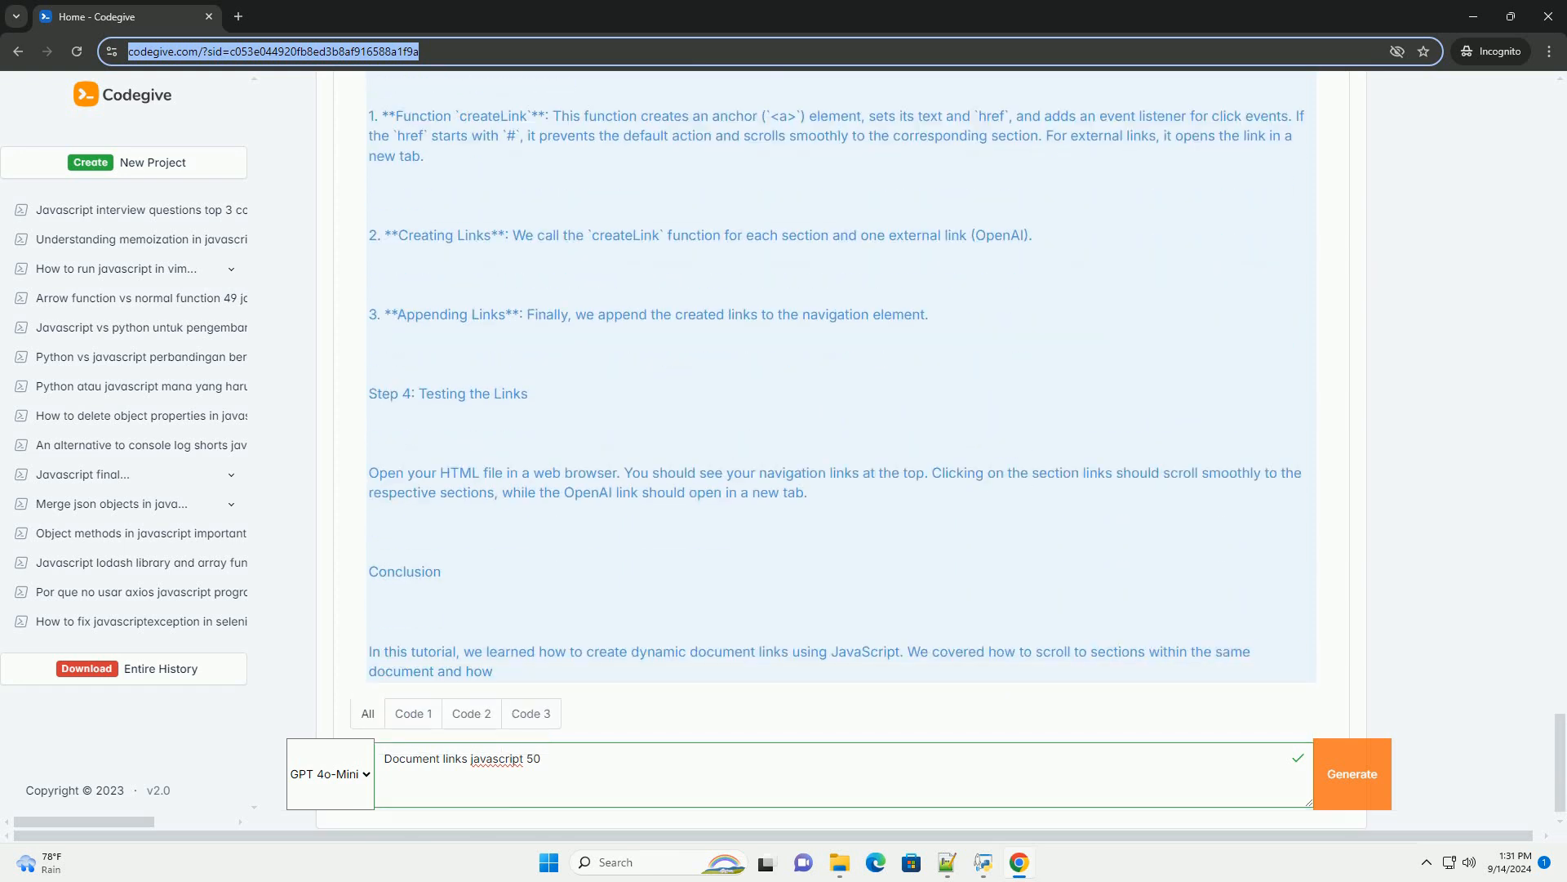